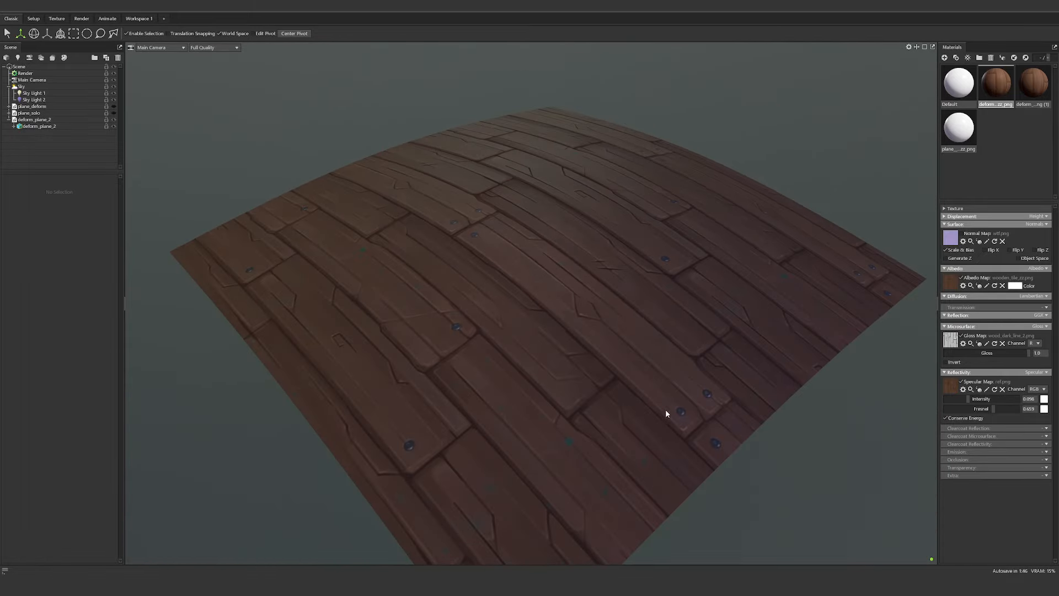
pyautogui.moveTo(995, 401)
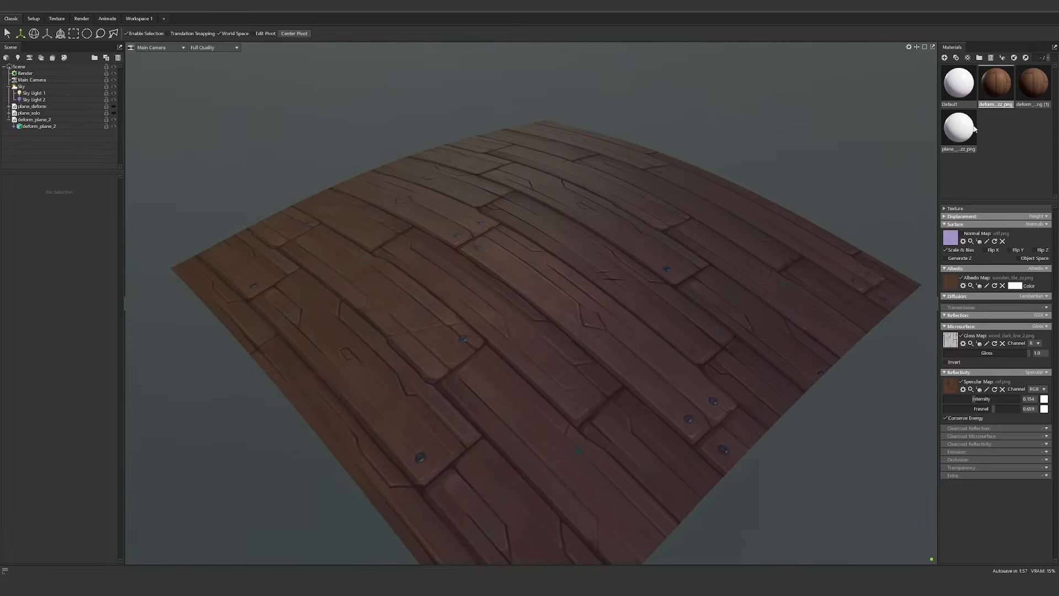
# - Switch between the colour-only and fully mapped wood materials on the curved plane
pyautogui.click(1033, 83)
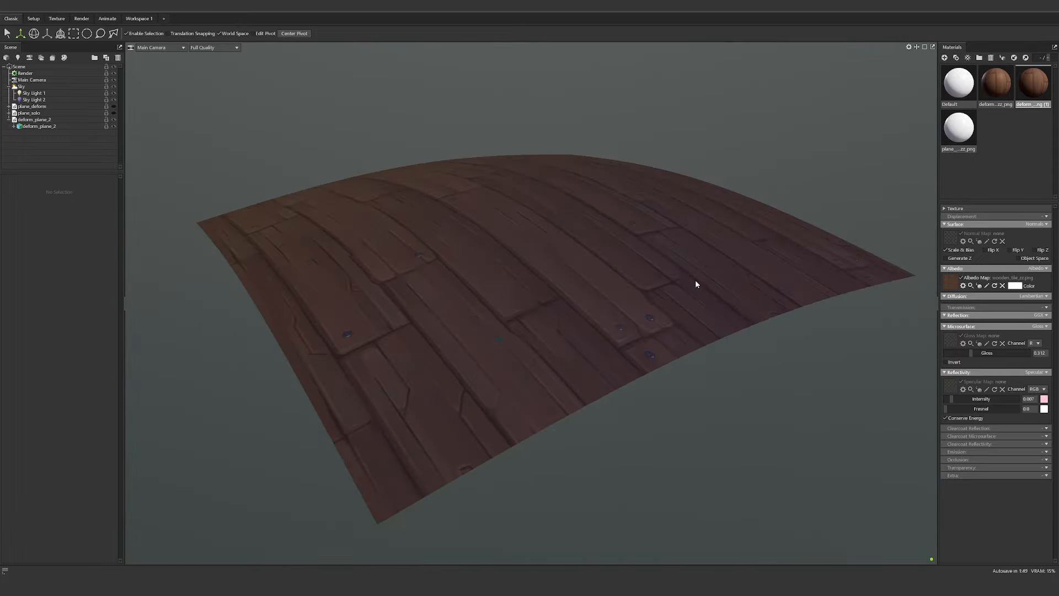
pyautogui.click(995, 83)
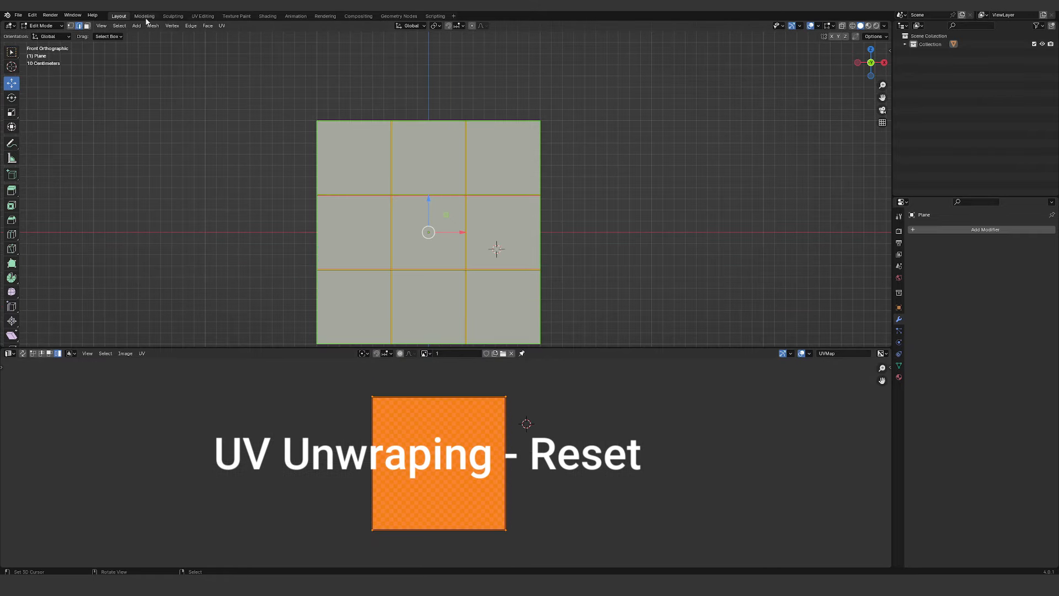
# - Assign the checker image in Shading, return to Layout and leave Edit Mode
pyautogui.click(267, 15)
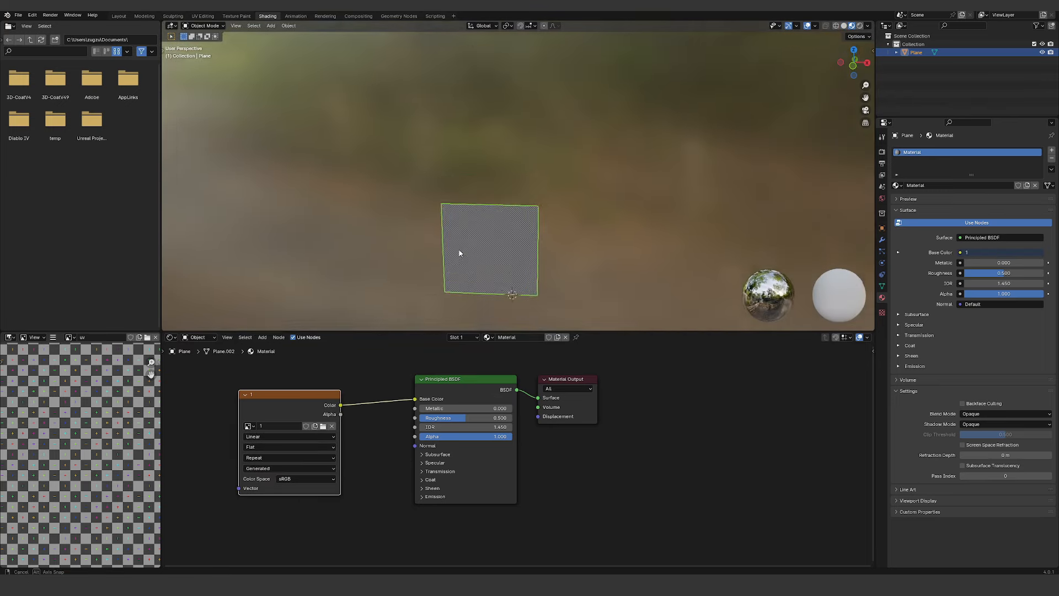
pyautogui.click(119, 15)
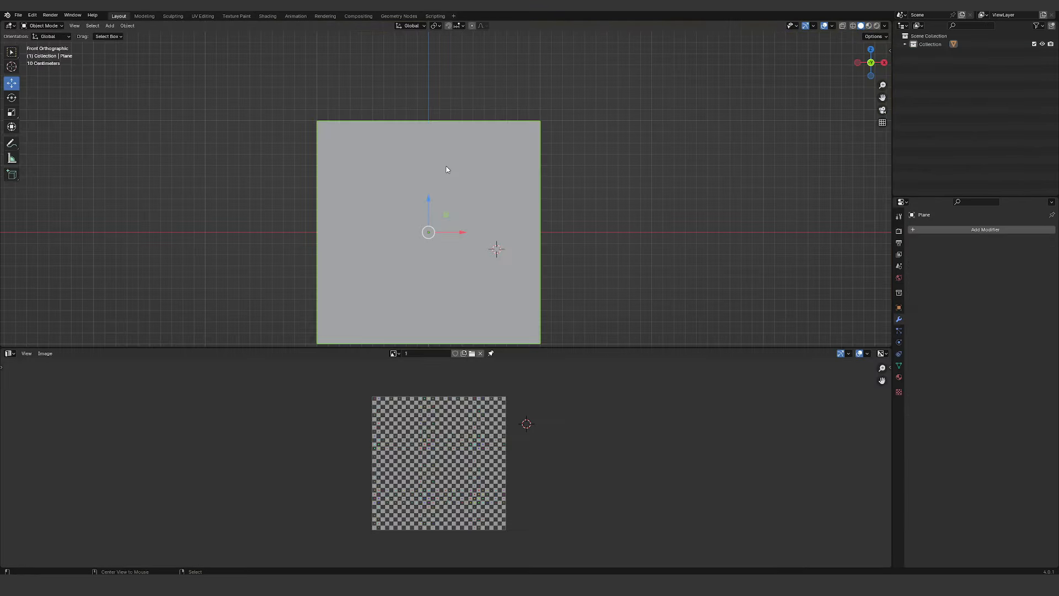
pyautogui.press('Tab')
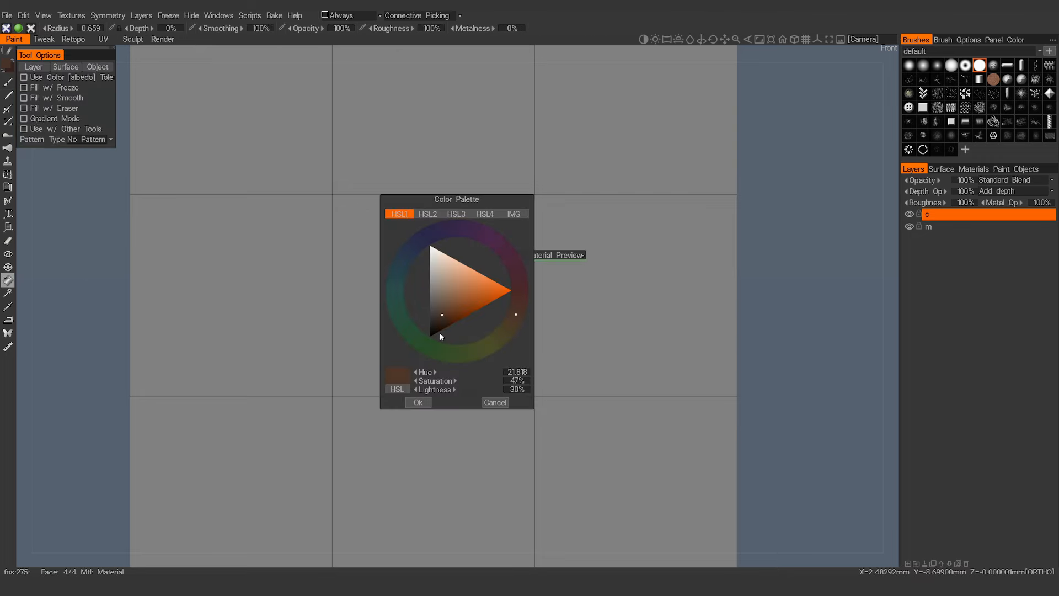
# - Confirm the warm medium-dark brown (about HSL 22/47%/30%) as the paint colour
pyautogui.click(495, 402)
pyautogui.write('lineart')
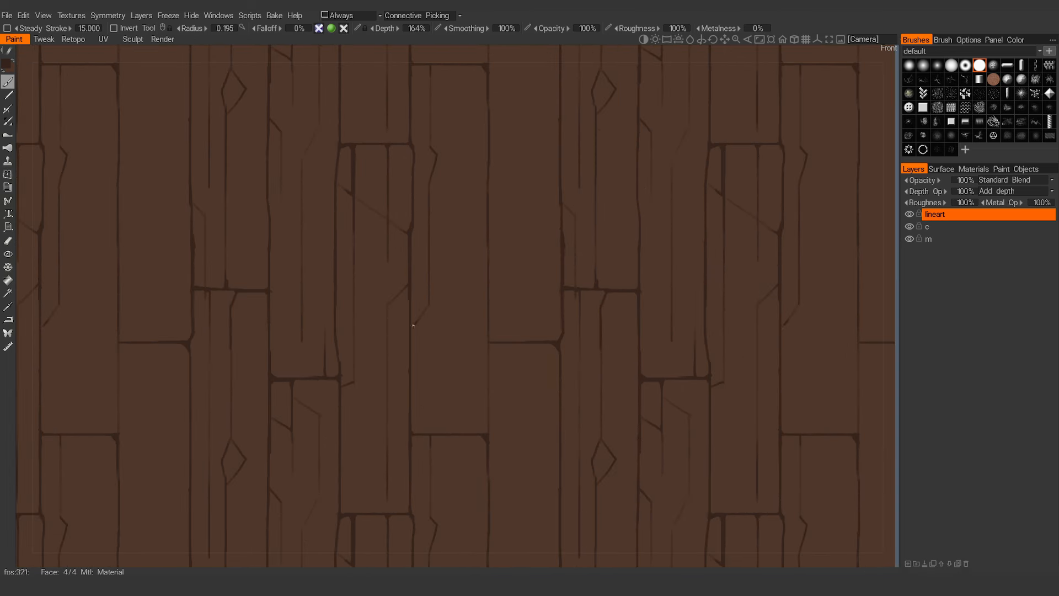
pyautogui.moveTo(492, 264)
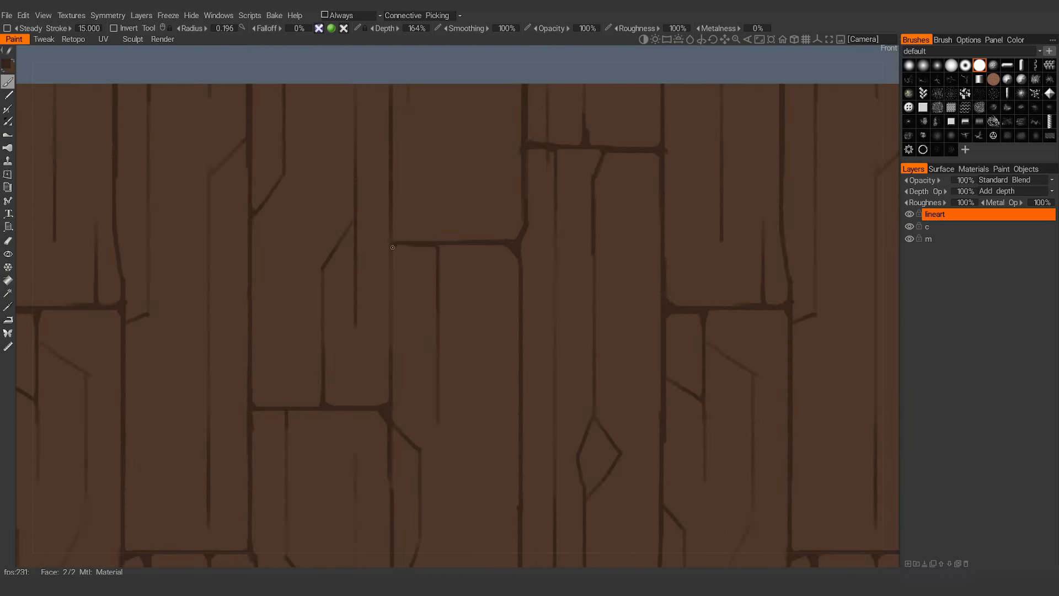
pyautogui.moveTo(390, 217)
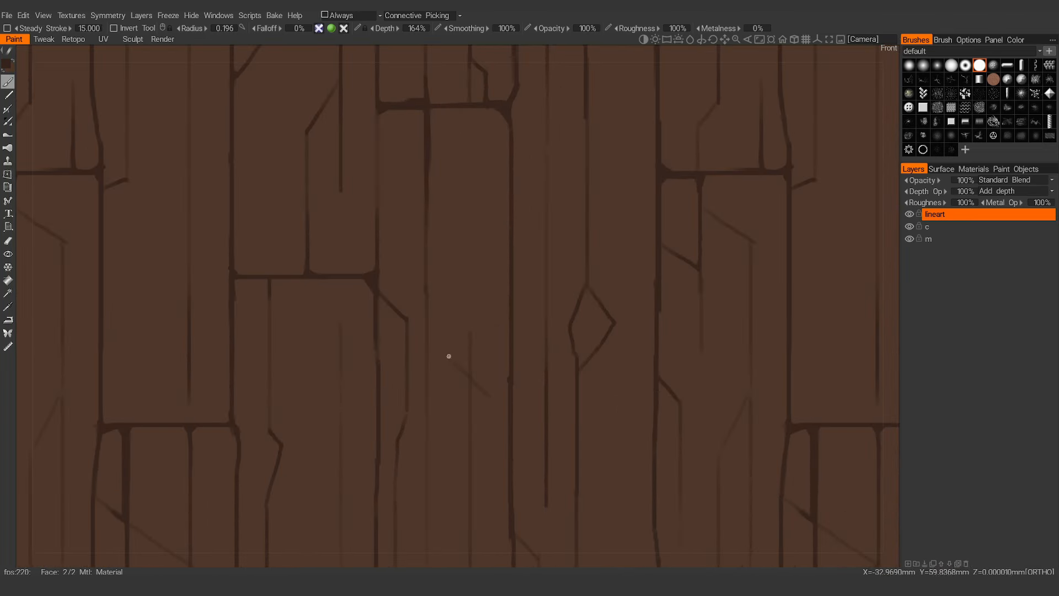
# - Draw another crack line across a plank on the lineart layer
pyautogui.moveTo(448, 356); pyautogui.dragTo(501, 407)
pyautogui.write('plank depth')
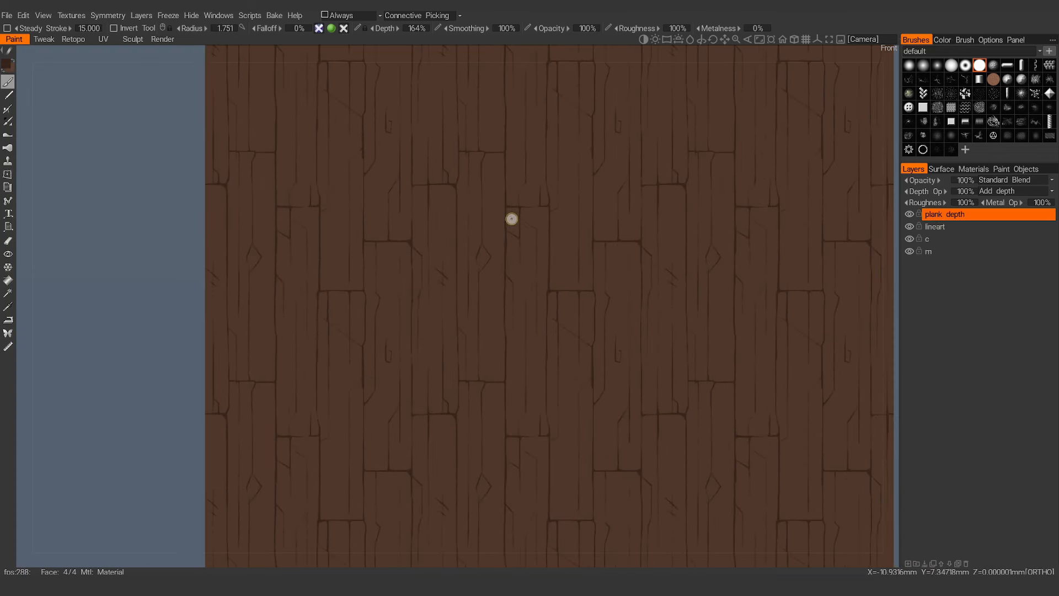
# - Paint dark recessed depth strokes along several plank edges on the plank depth layer
pyautogui.click(512, 218)
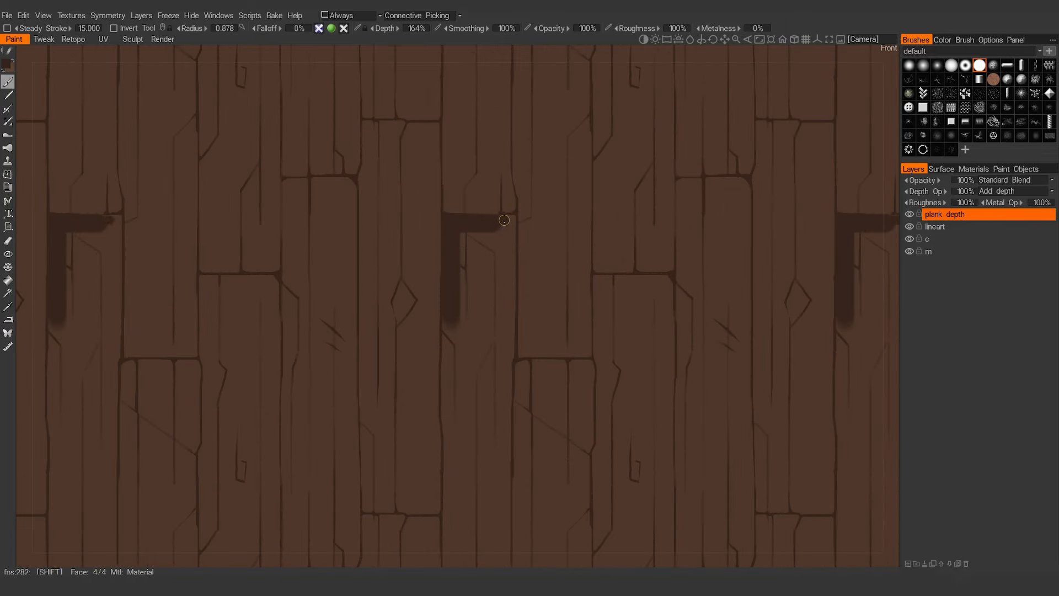
pyautogui.moveTo(504, 221); pyautogui.dragTo(462, 310)
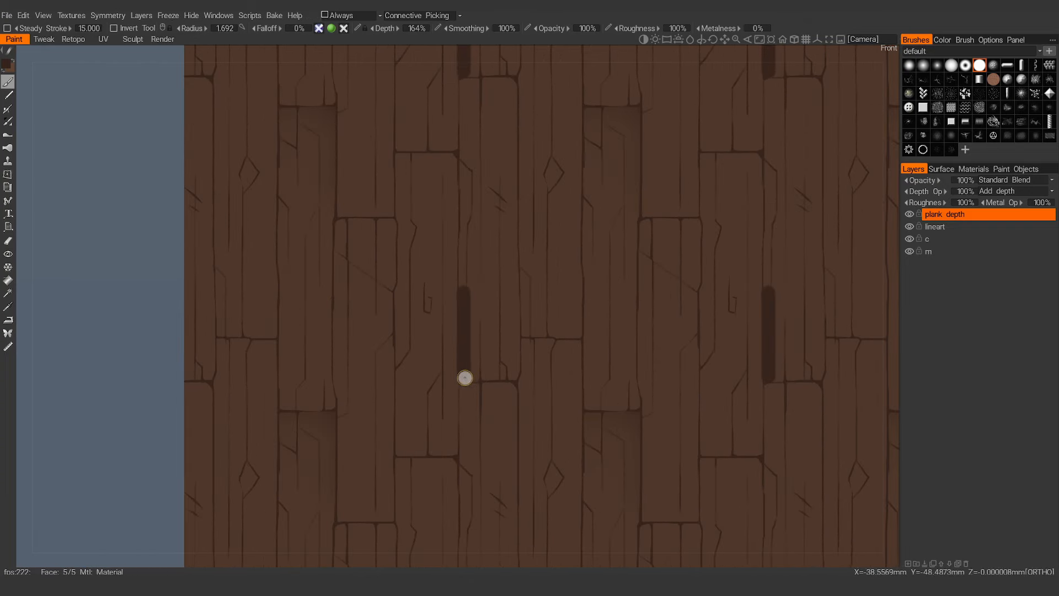
pyautogui.moveTo(464, 378); pyautogui.dragTo(512, 372)
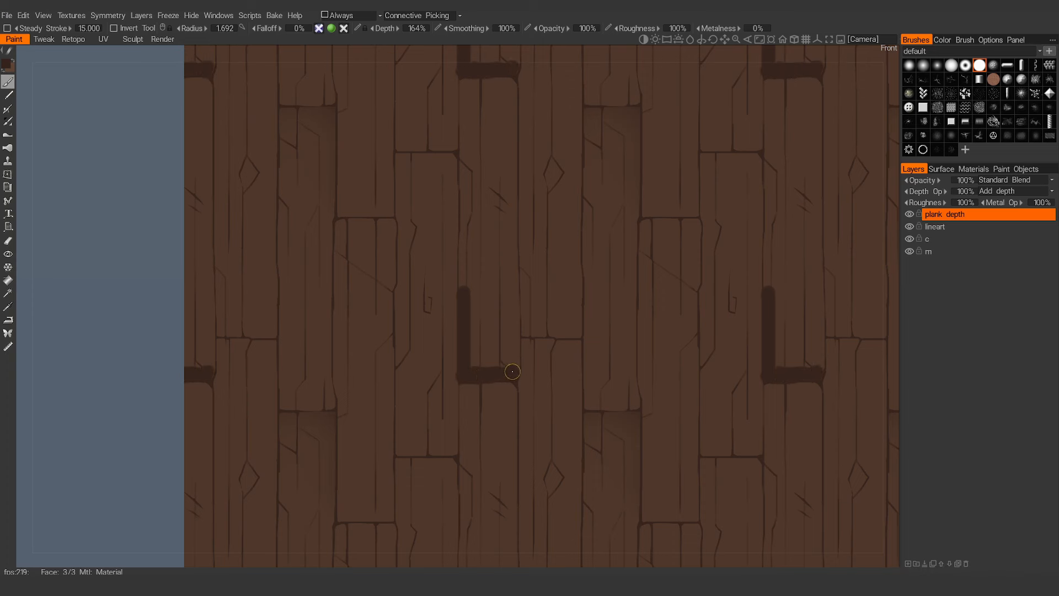
pyautogui.moveTo(512, 372); pyautogui.dragTo(486, 300)
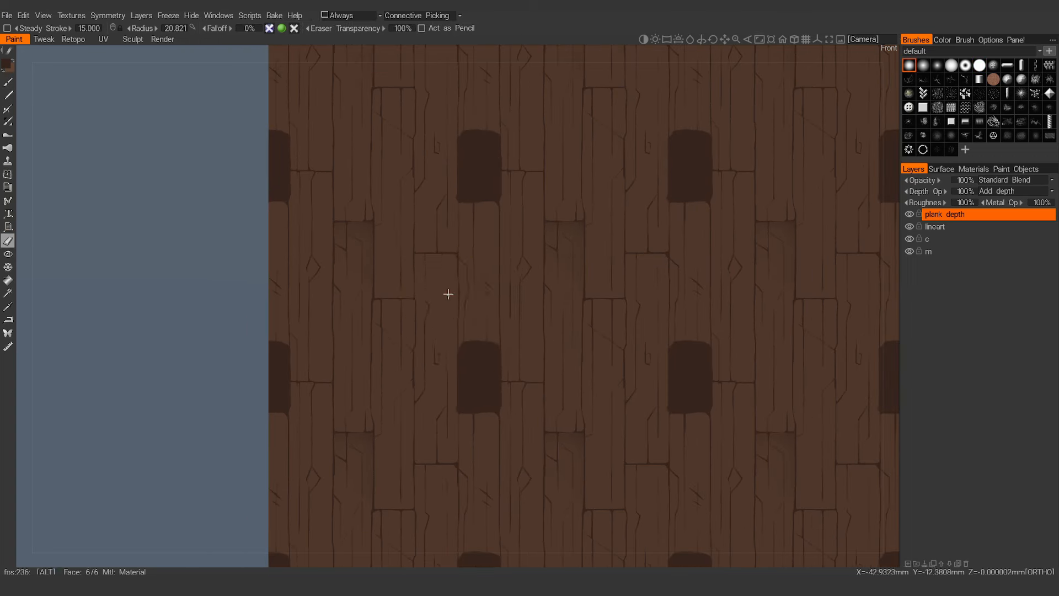
pyautogui.moveTo(480, 308)
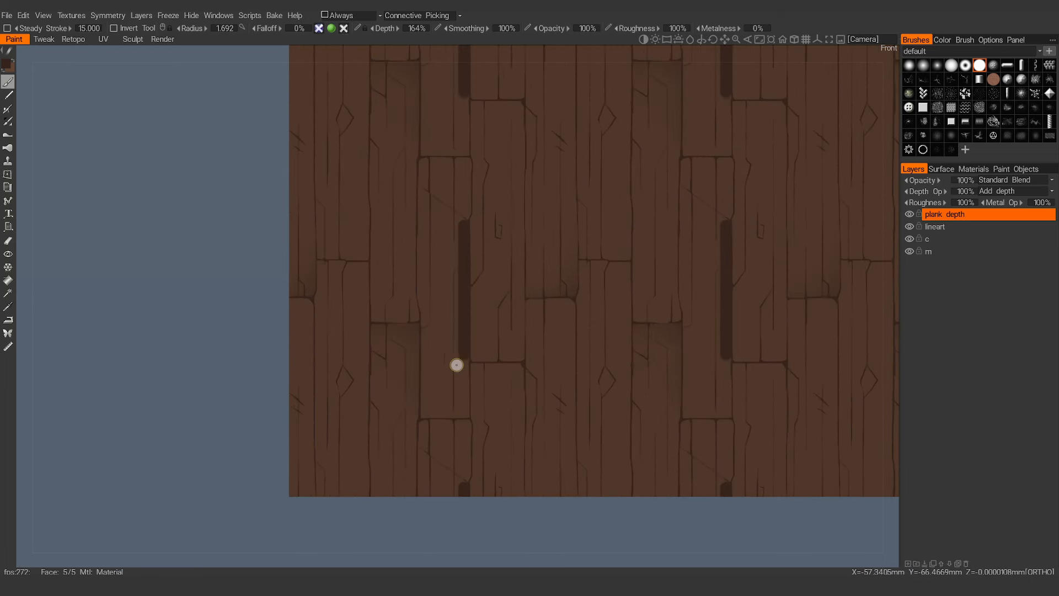
pyautogui.moveTo(455, 365); pyautogui.dragTo(450, 220)
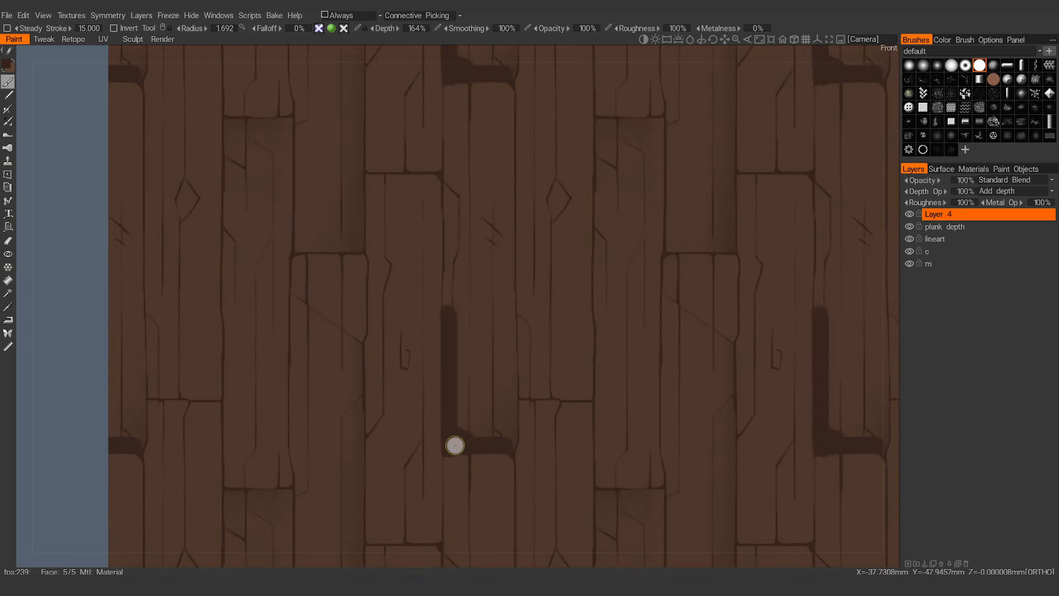
# - Paint extra depth into the gaps between planks on the new layer
pyautogui.moveTo(454, 444); pyautogui.dragTo(476, 423)
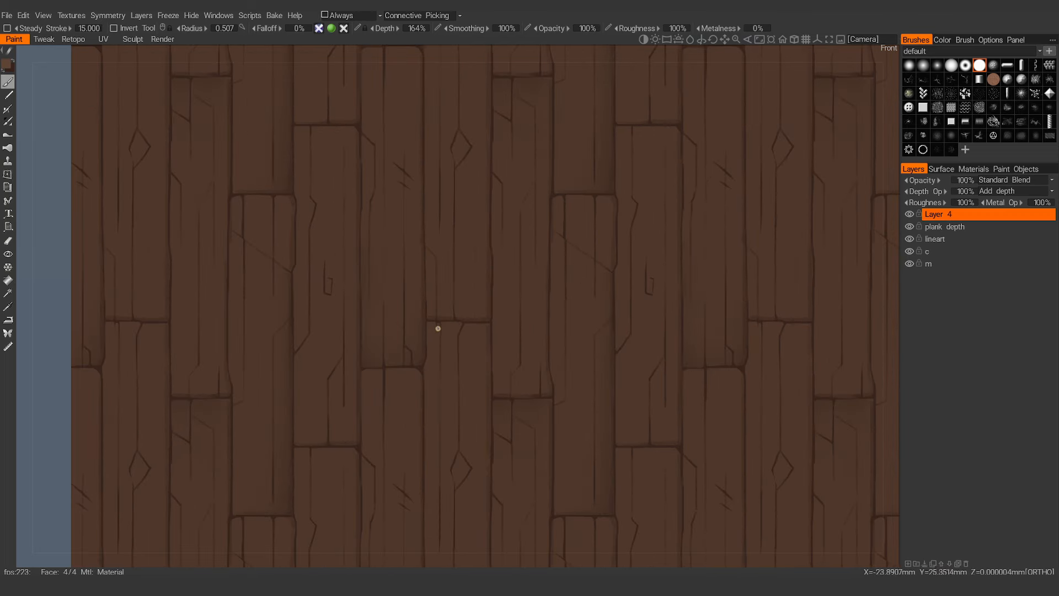
pyautogui.moveTo(483, 340)
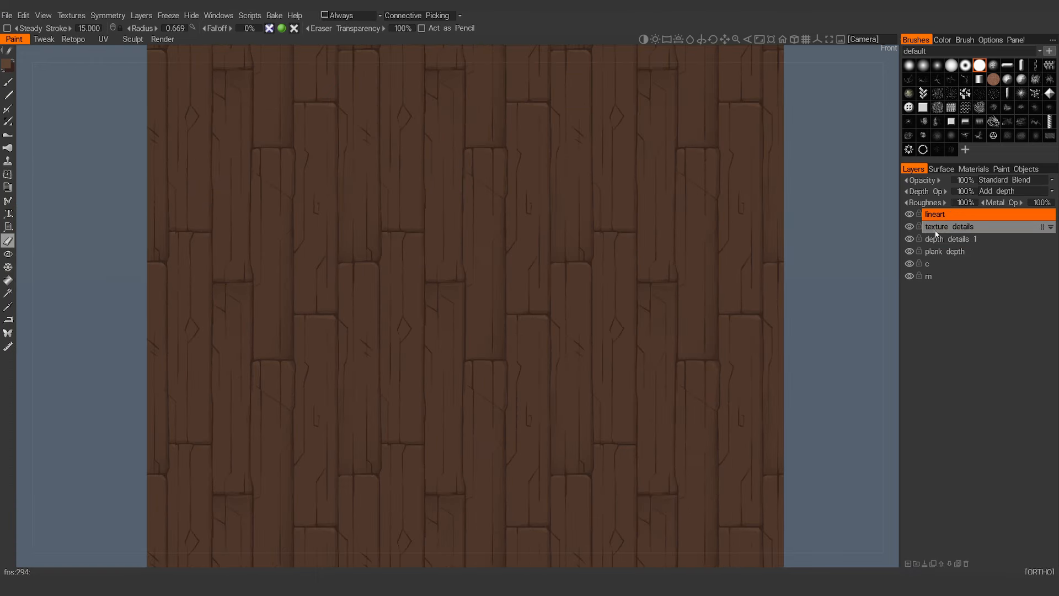
# - Hide the lineart layer to preview the bare wood, then show it again
pyautogui.click(910, 214)
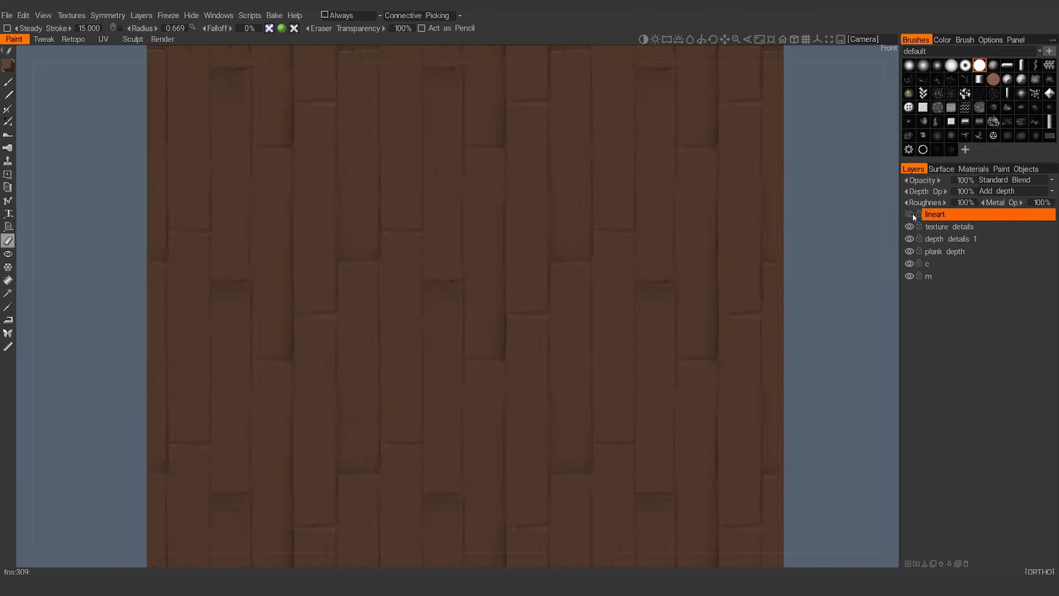
pyautogui.click(950, 226)
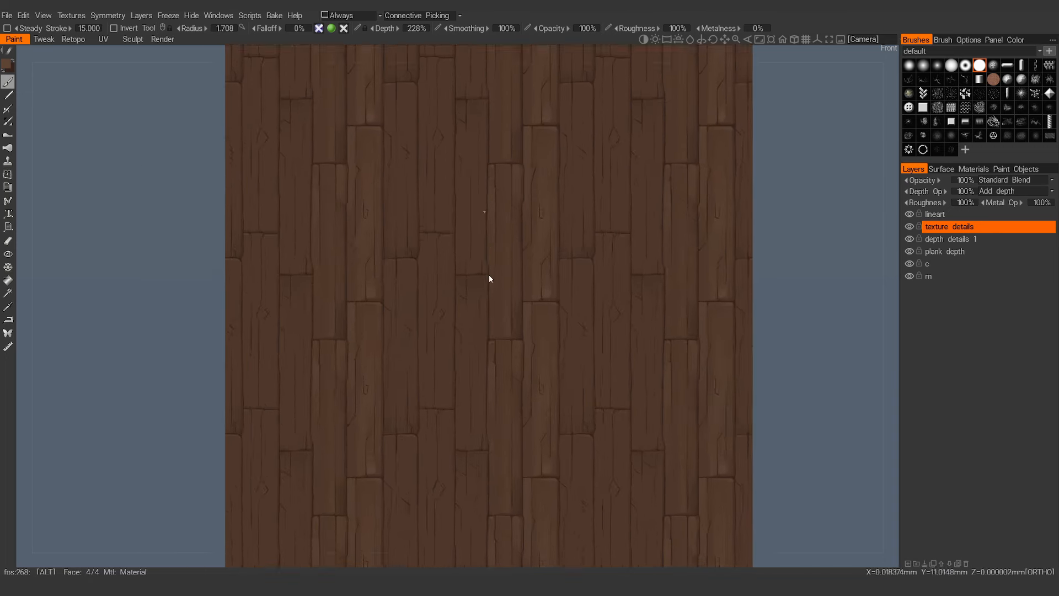
# - Zoom out to review the fine grain strokes across the planks
pyautogui.scroll(-3)
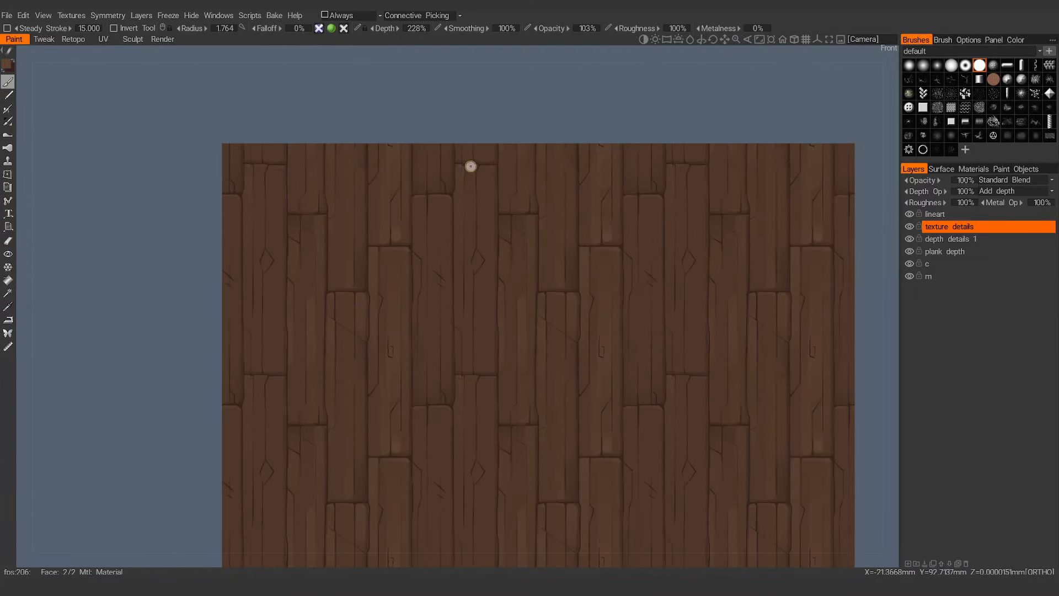
pyautogui.moveTo(480, 256)
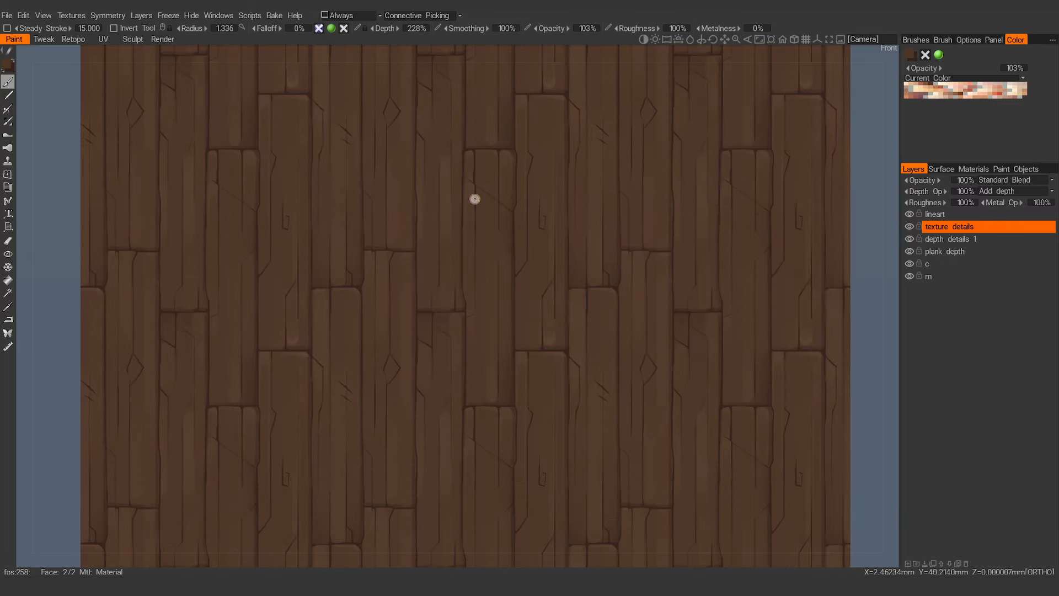
pyautogui.moveTo(504, 350)
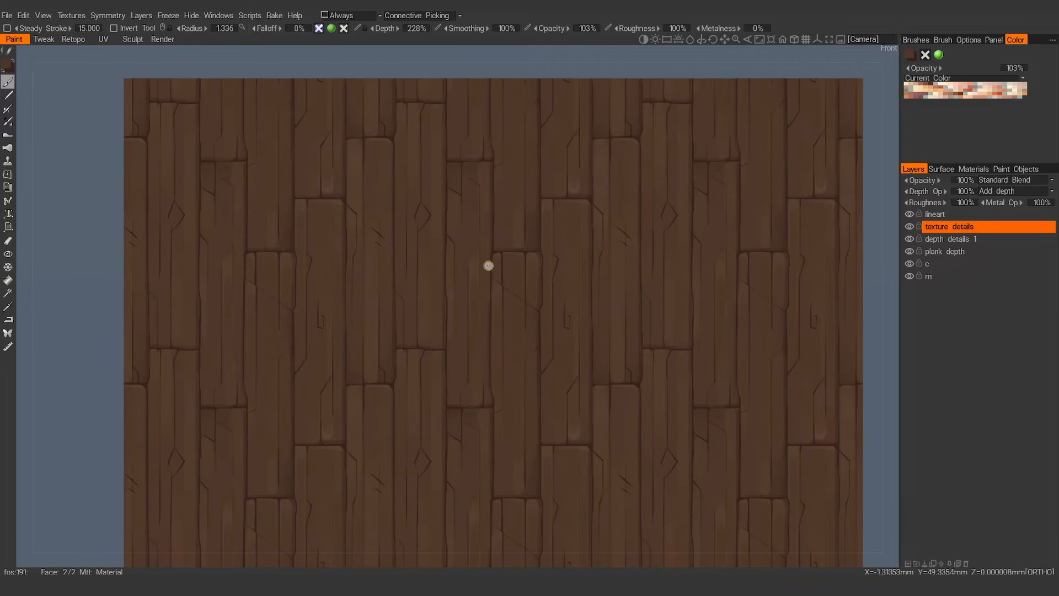
pyautogui.moveTo(453, 321)
pyautogui.write('highlights')
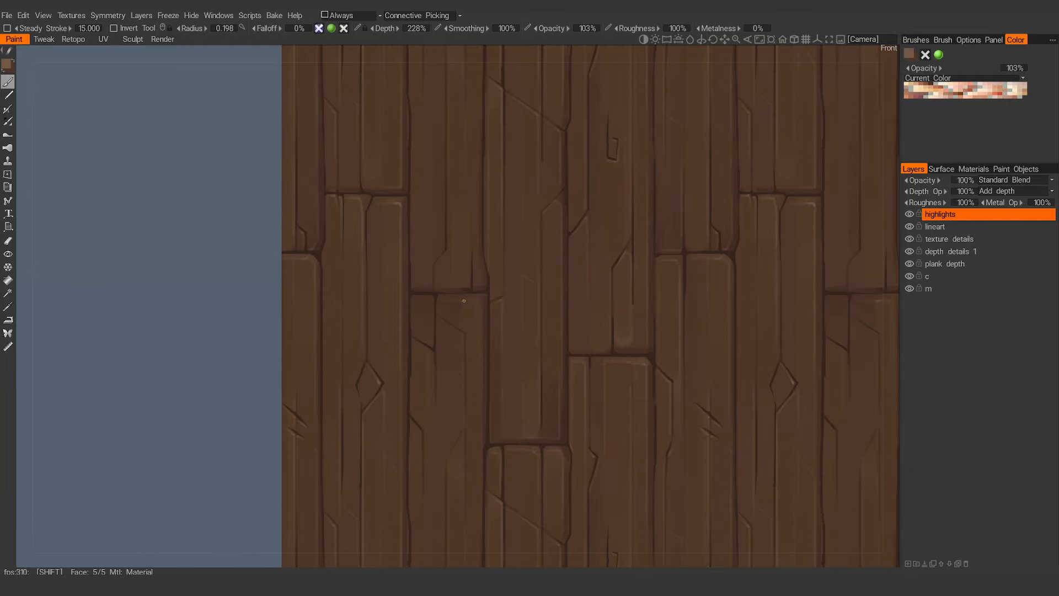
# - Zoom out to check the edge highlights over the full plank pattern
pyautogui.scroll(-3)
pyautogui.write('more colors')
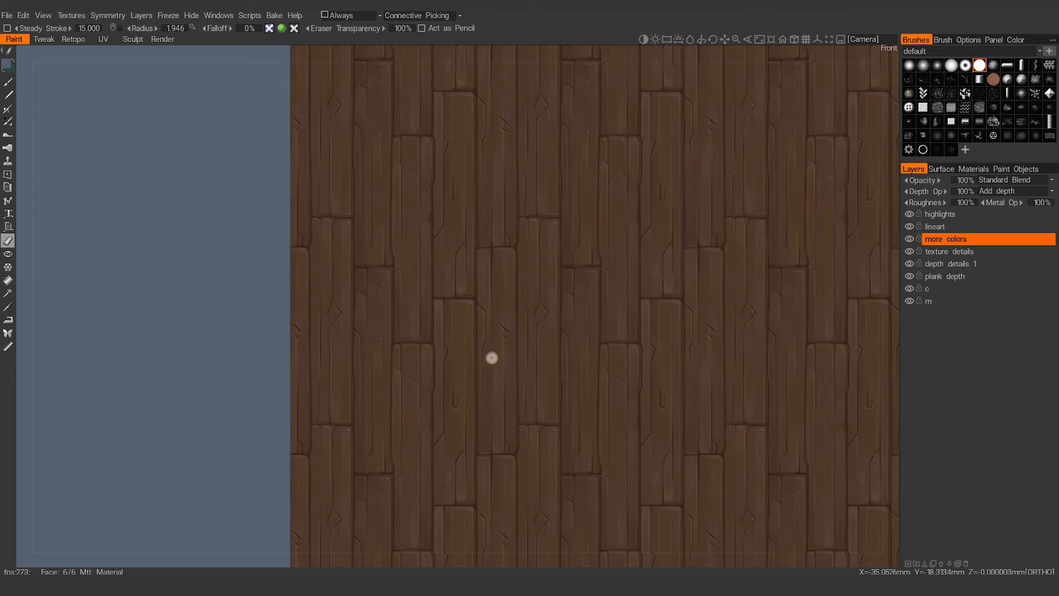
# - Zoom out to review the colour variations across the tiling planks
pyautogui.scroll(-3)
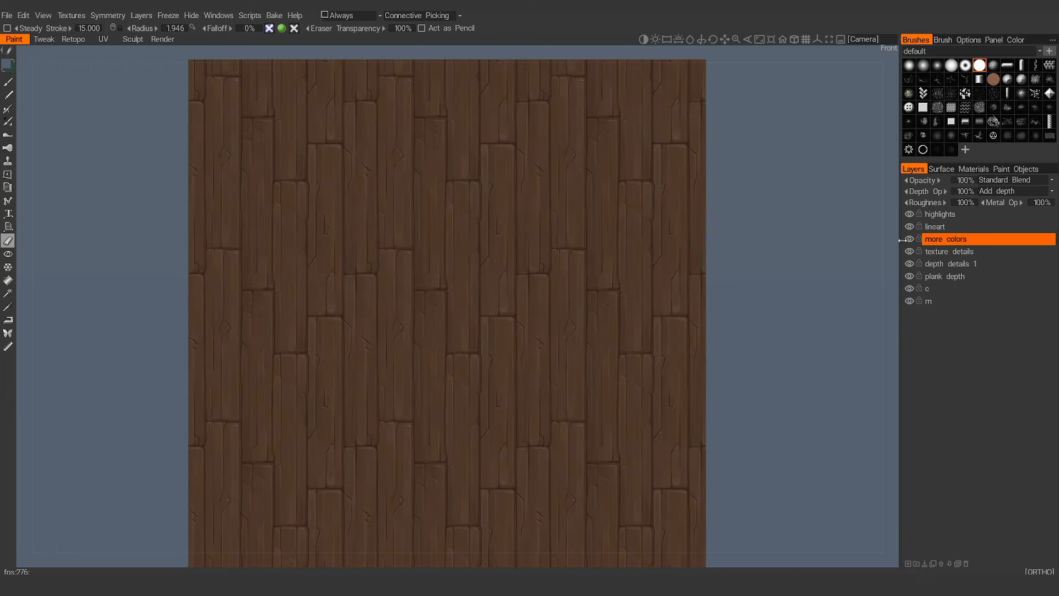
# - Name the new layer 'details color' and spray small colour flecks over the planks
pyautogui.doubleClick(947, 239)
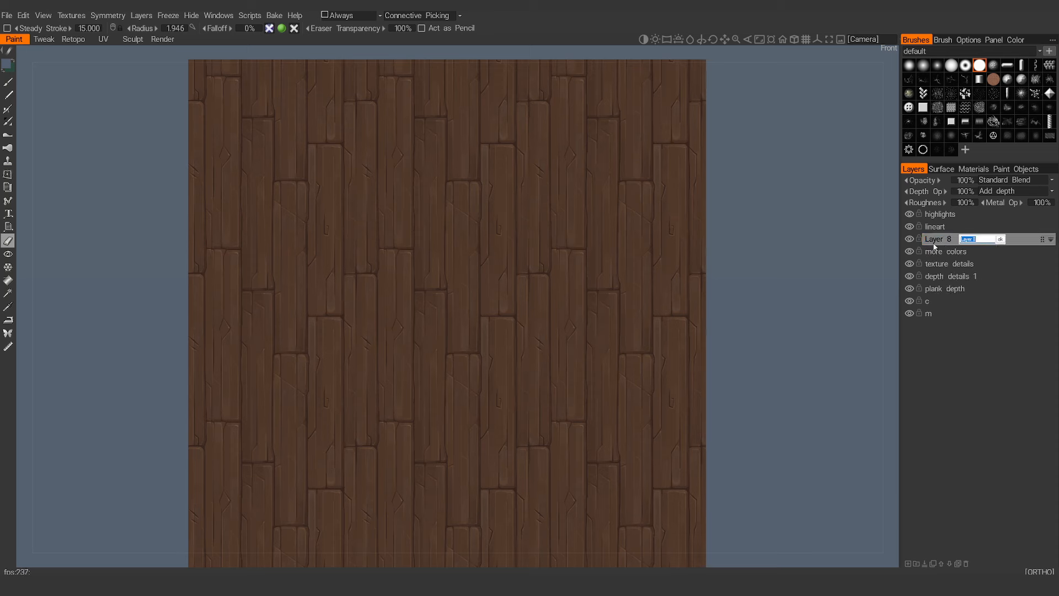
pyautogui.write('details color')
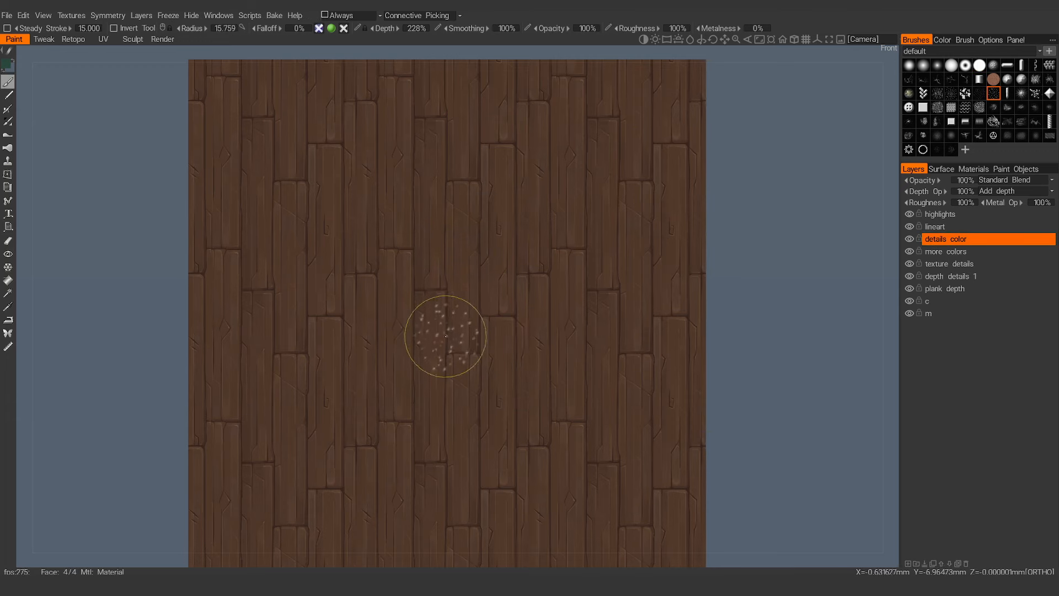
pyautogui.moveTo(445, 335); pyautogui.dragTo(453, 215)
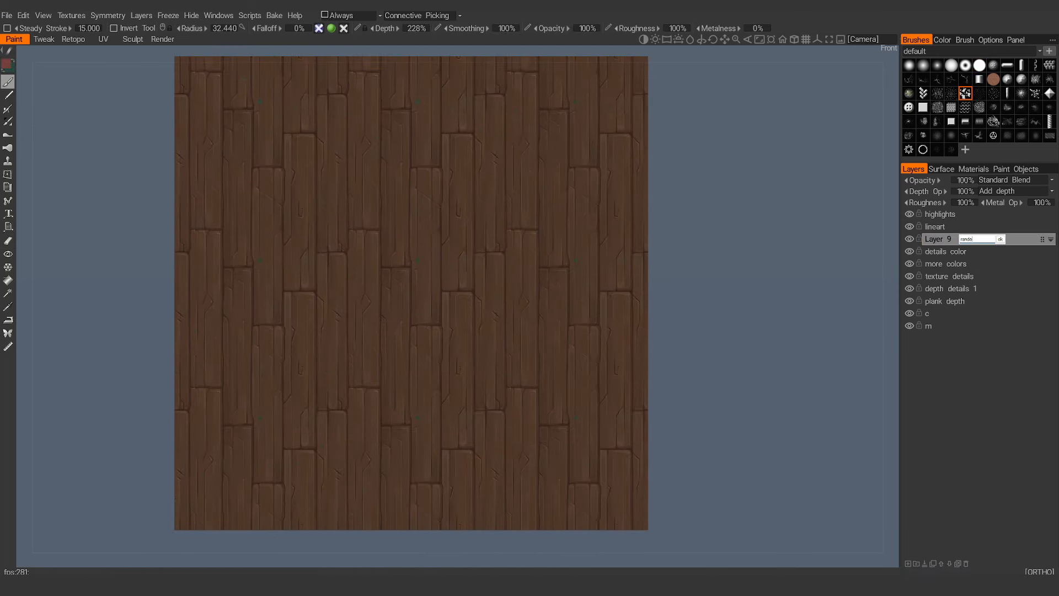
# - Name the layer 'random noise' and paint blotchy noise variation across the planks
pyautogui.write('random noise')
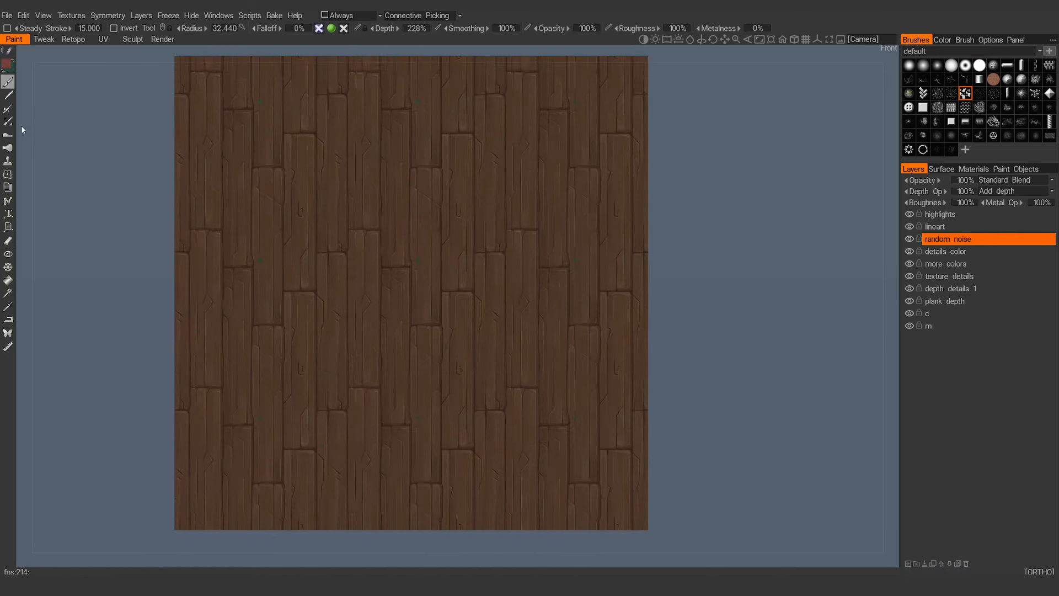
pyautogui.click(414, 274)
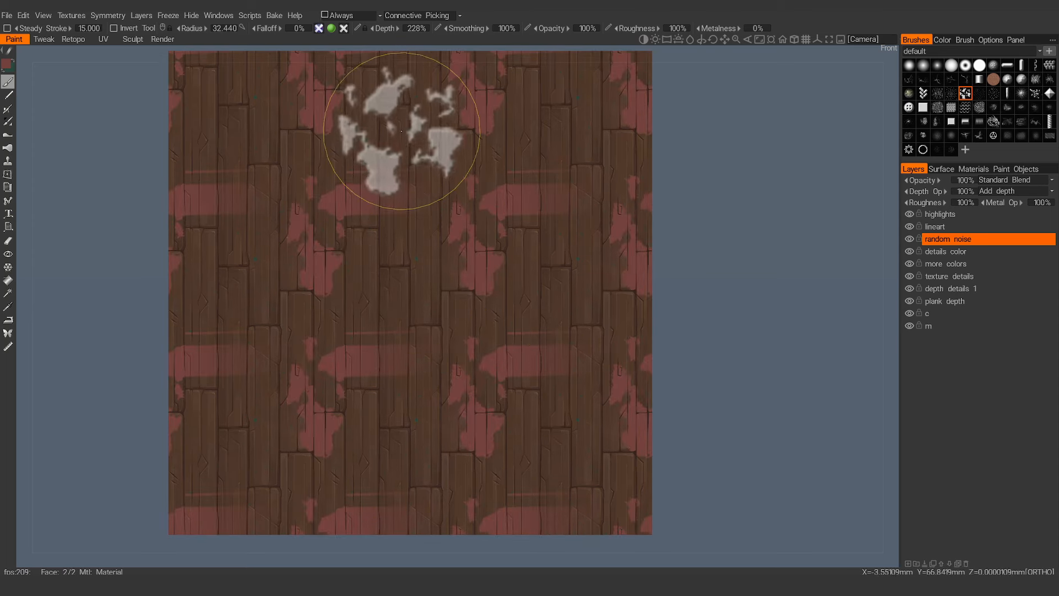
pyautogui.moveTo(402, 132); pyautogui.dragTo(598, 230)
pyautogui.write('nails')
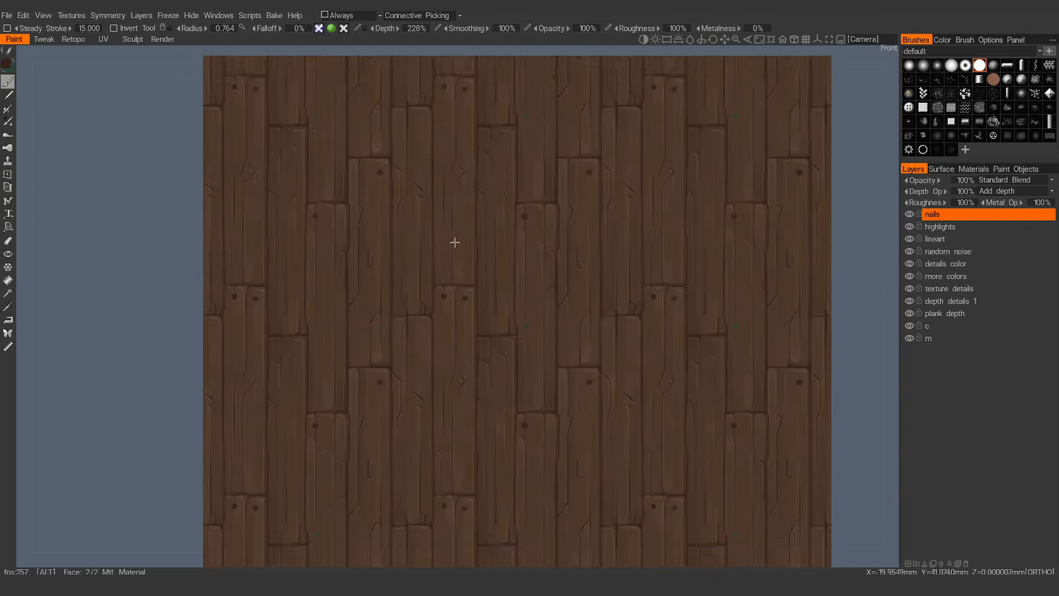
# - Choose a dark blue-grey in the Color Palette and paint round nail heads on the planks
pyautogui.scroll(-3)
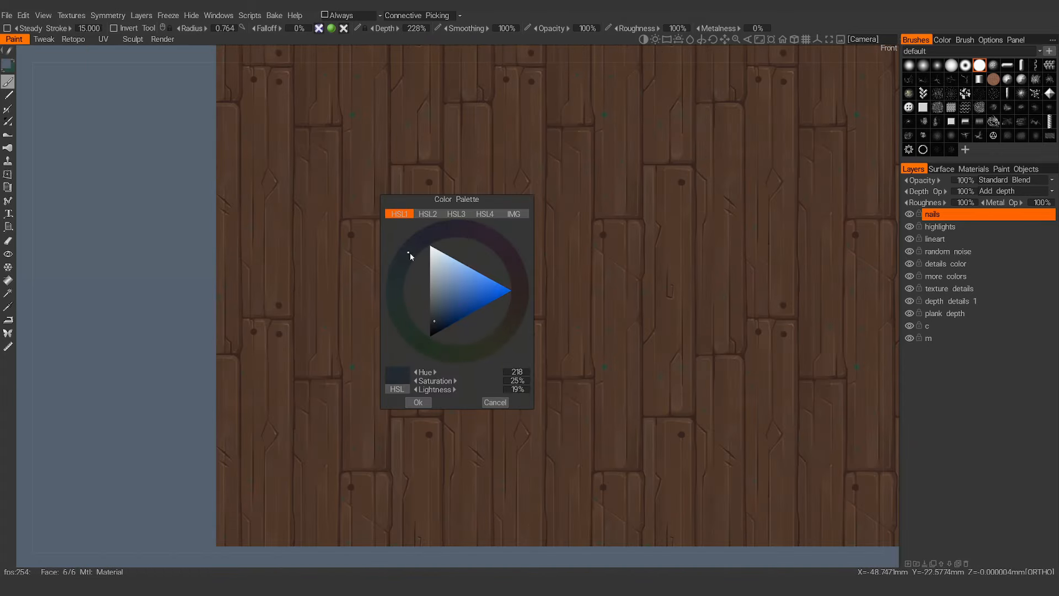
pyautogui.click(417, 402)
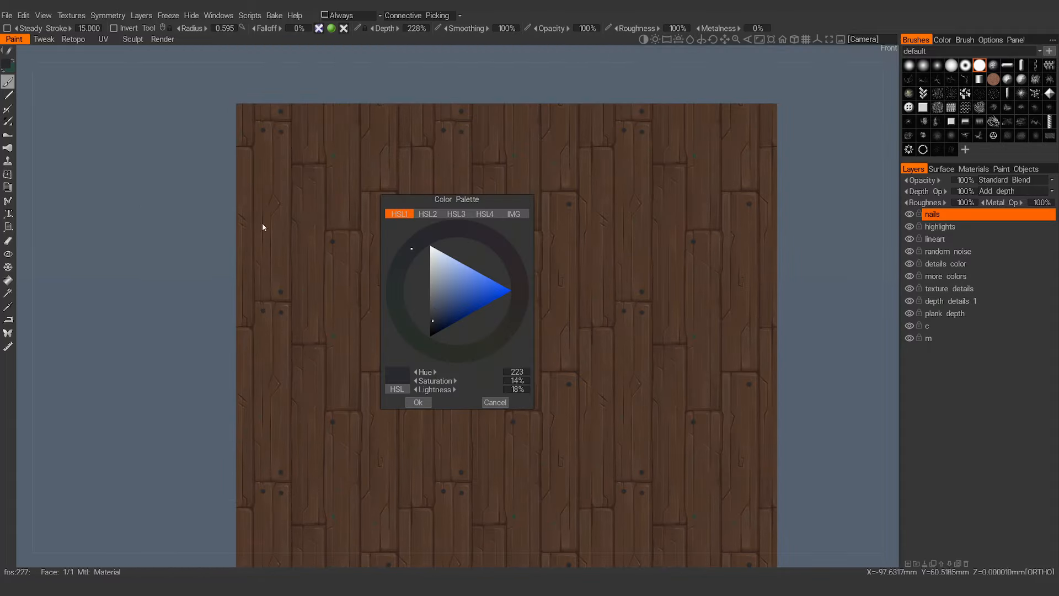
pyautogui.click(417, 401)
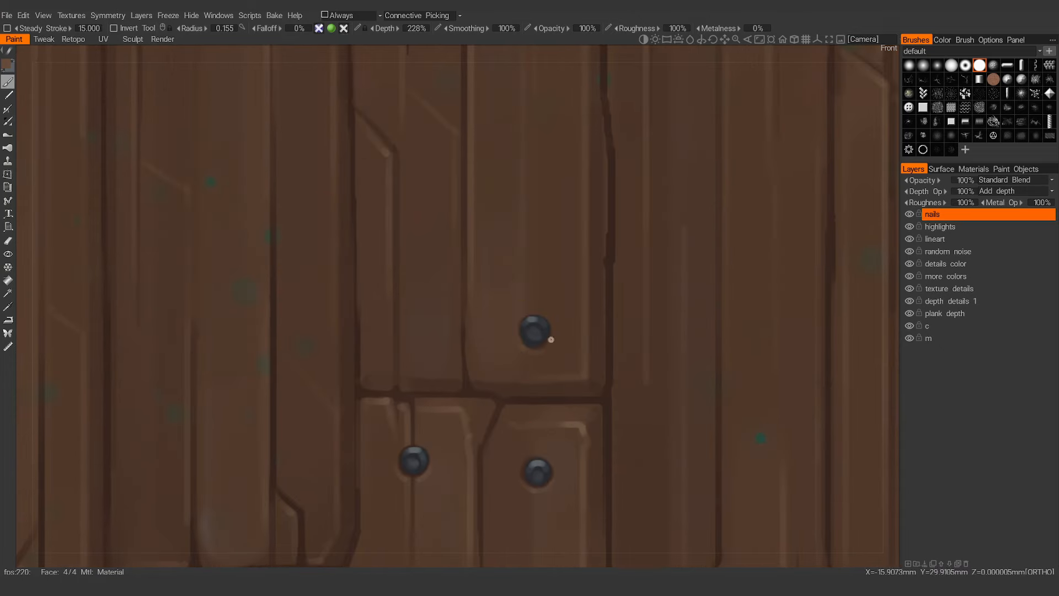
pyautogui.scroll(-3)
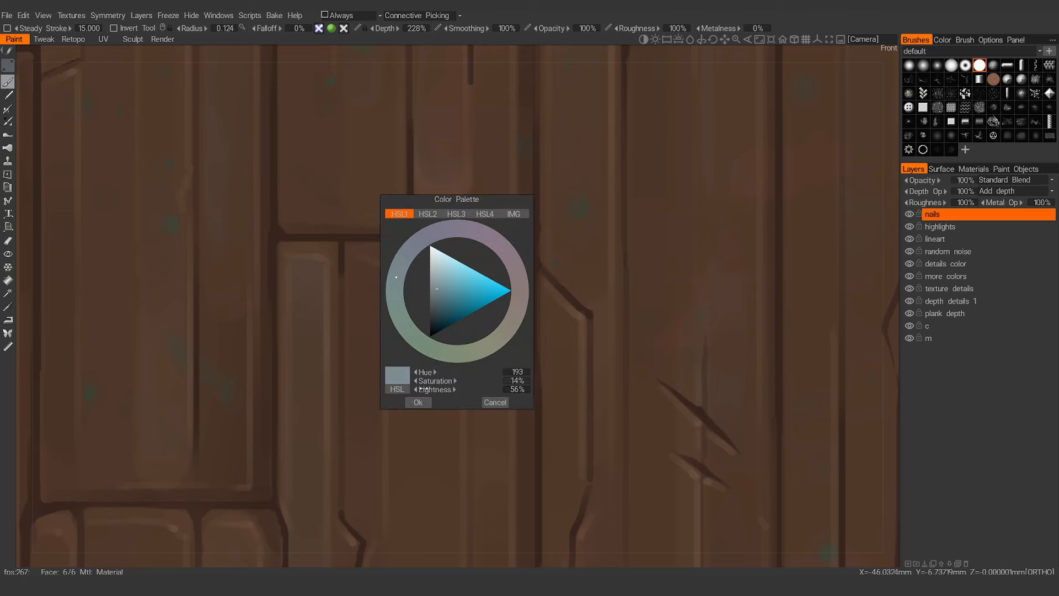
# - Choose a light grey (H193 S14 L56) for painting nail highlights
pyautogui.click(417, 403)
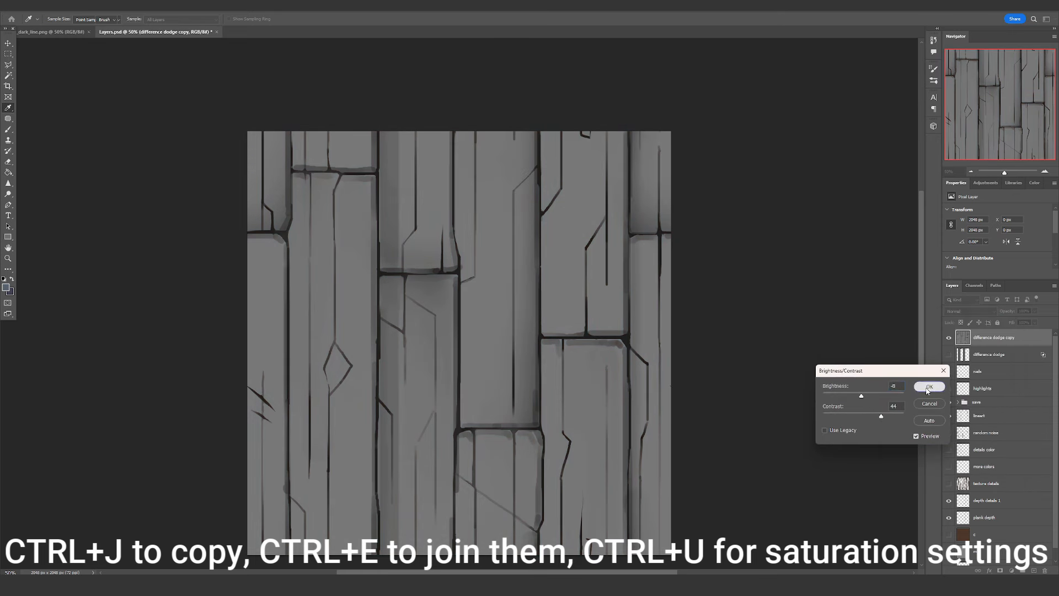
# - Apply the Brightness/Contrast adjustment and blend the noise layer as Overlay at reduced opacity
pyautogui.click(929, 386)
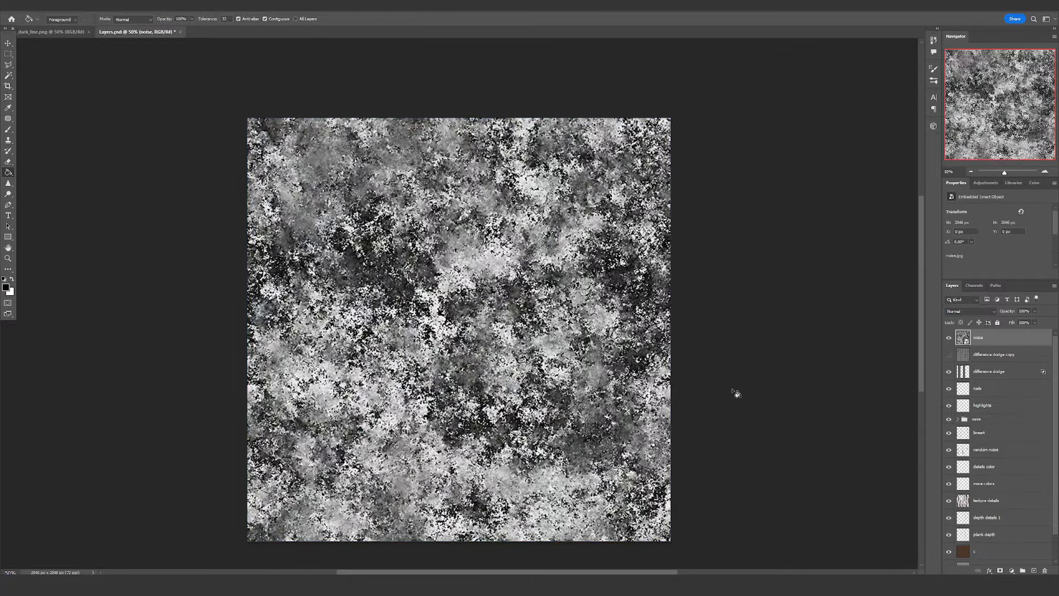
pyautogui.click(970, 311)
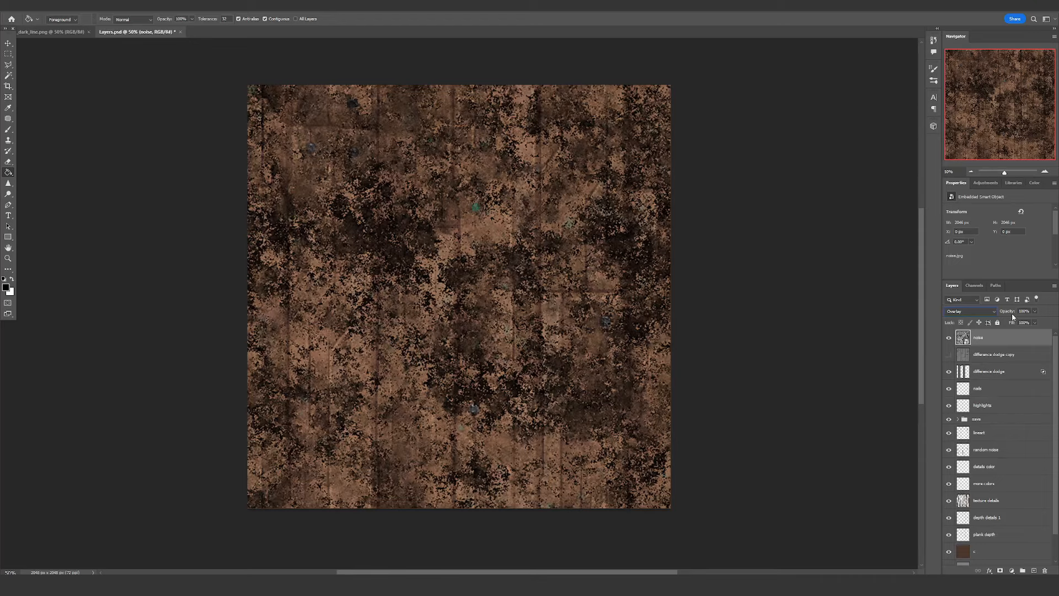
pyautogui.moveTo(1028, 311); pyautogui.dragTo(1006, 311)
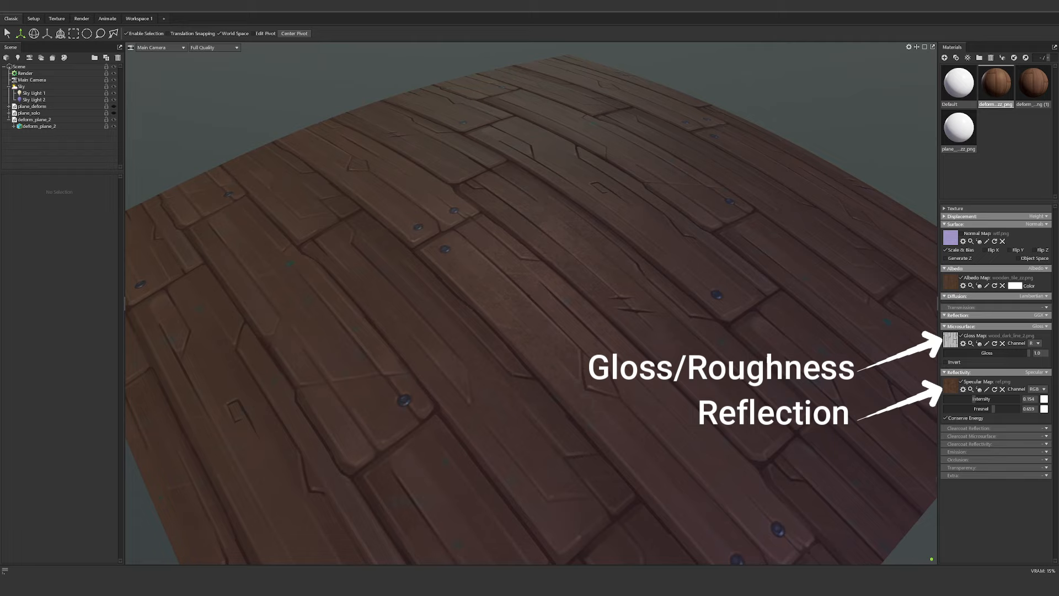
# - Select the wooden floor material and orbit to view the curved plank floor from above
pyautogui.click(1031, 84)
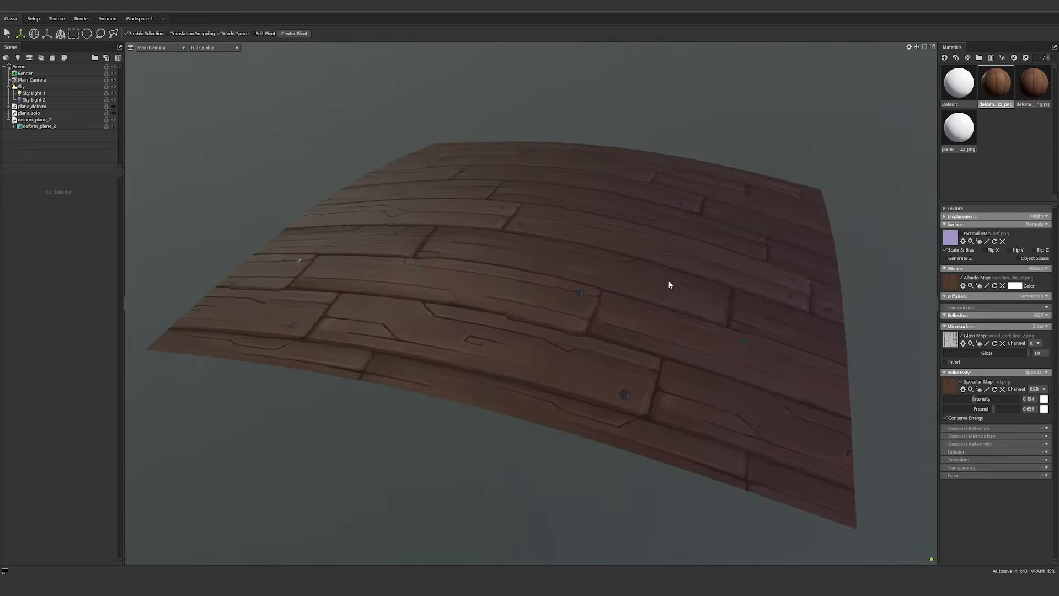
pyautogui.moveTo(669, 284); pyautogui.dragTo(597, 334)
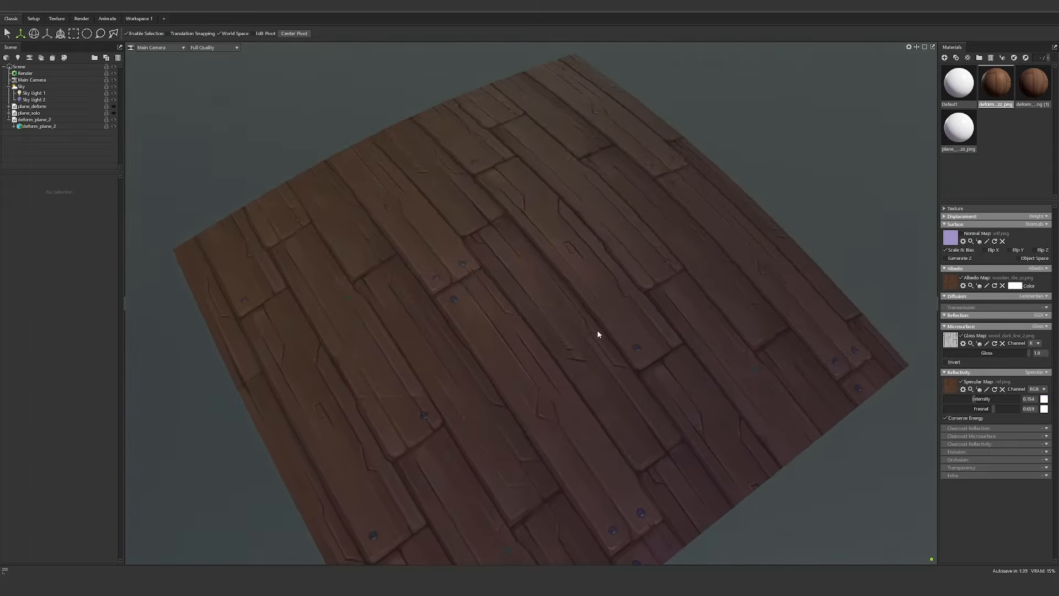